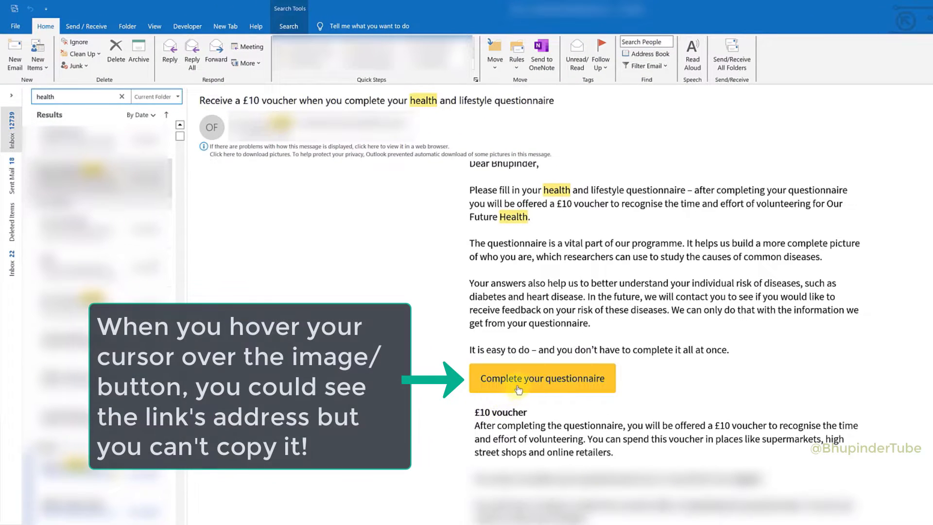
pyautogui.moveTo(522, 383)
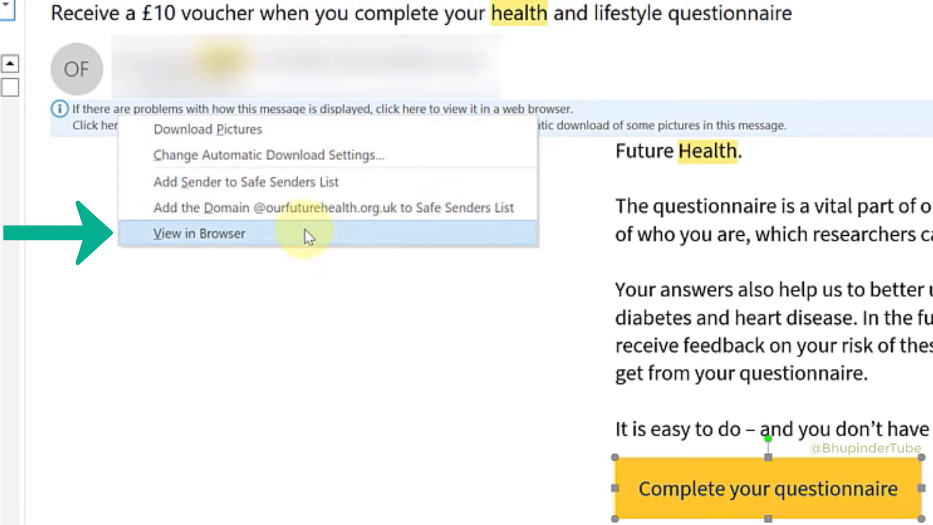
# Open the questionnaire email in the browser via View in Browser, accepting the security warning.
pyautogui.click(199, 232)
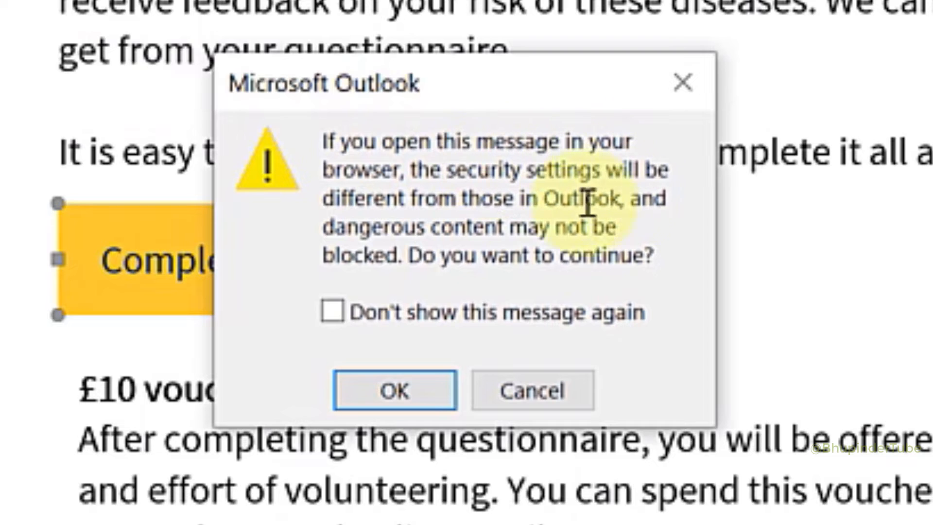
pyautogui.moveTo(570, 291)
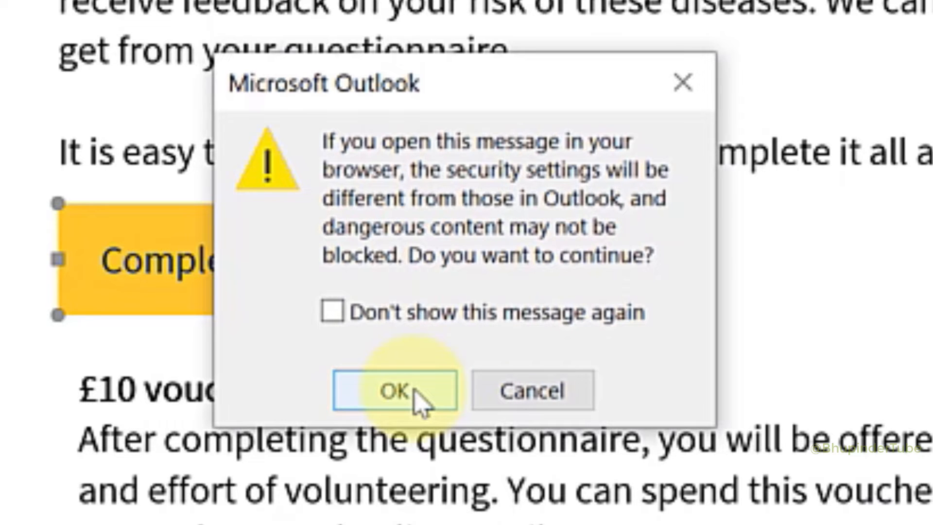
pyautogui.click(392, 391)
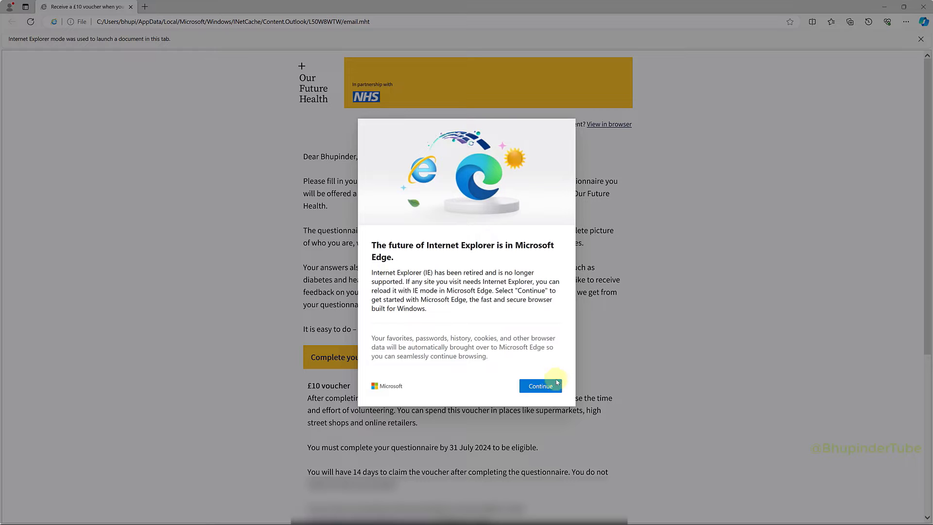
# Dismiss the Internet Explorer notice and copy the 'Complete your questionnaire' button's link shortcut.
pyautogui.click(538, 385)
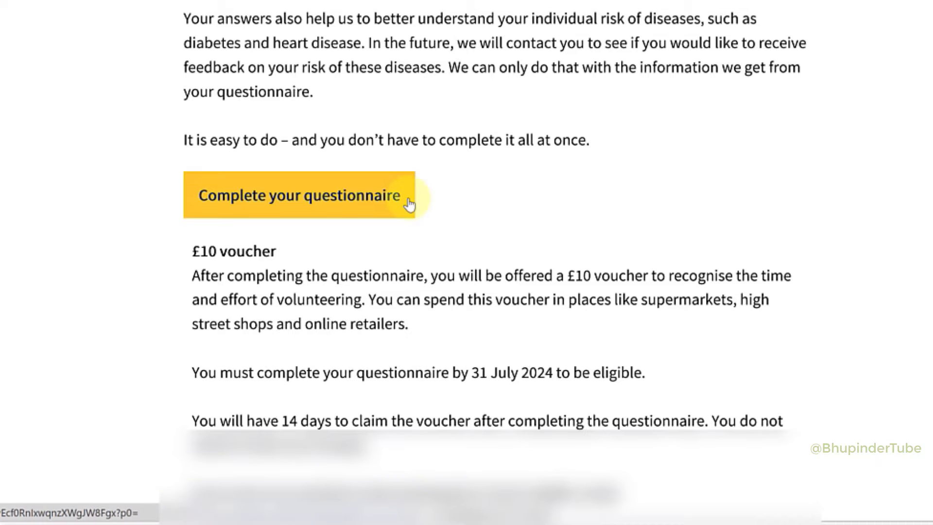
pyautogui.rightClick(408, 197)
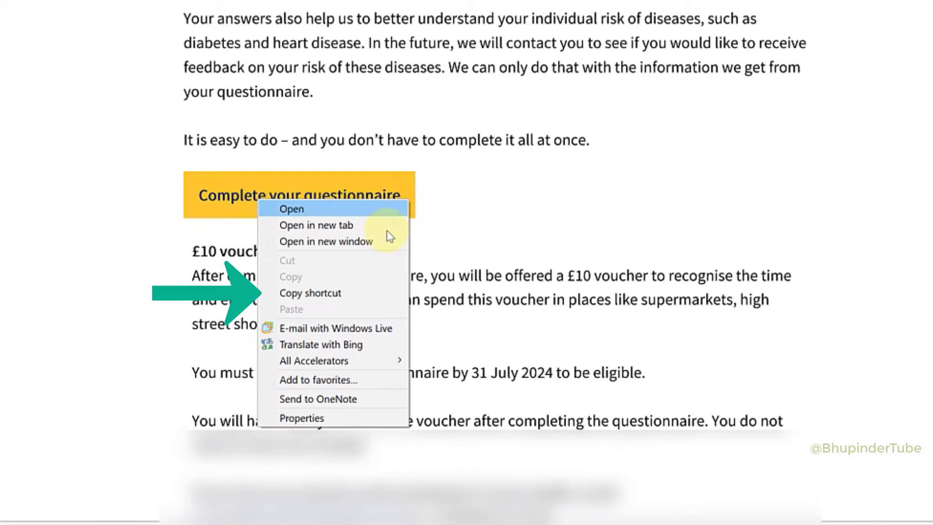
pyautogui.moveTo(349, 294)
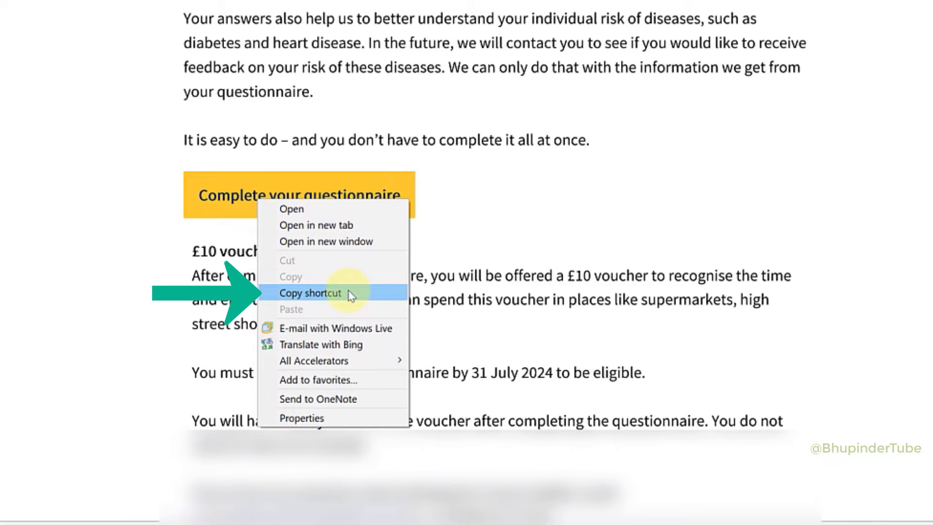
pyautogui.click(310, 293)
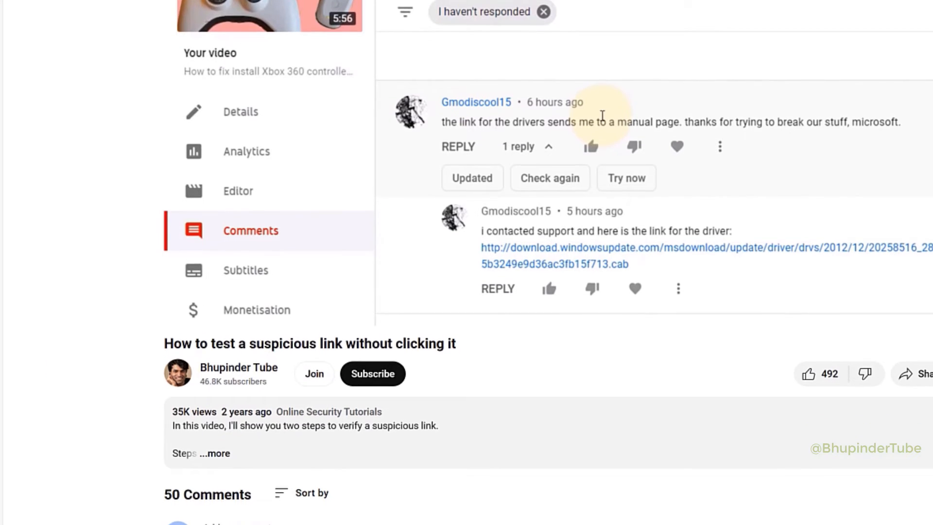
# Open Norton Safe Web in a new tab and search the pasted questionnaire link.
pyautogui.scroll(-3)
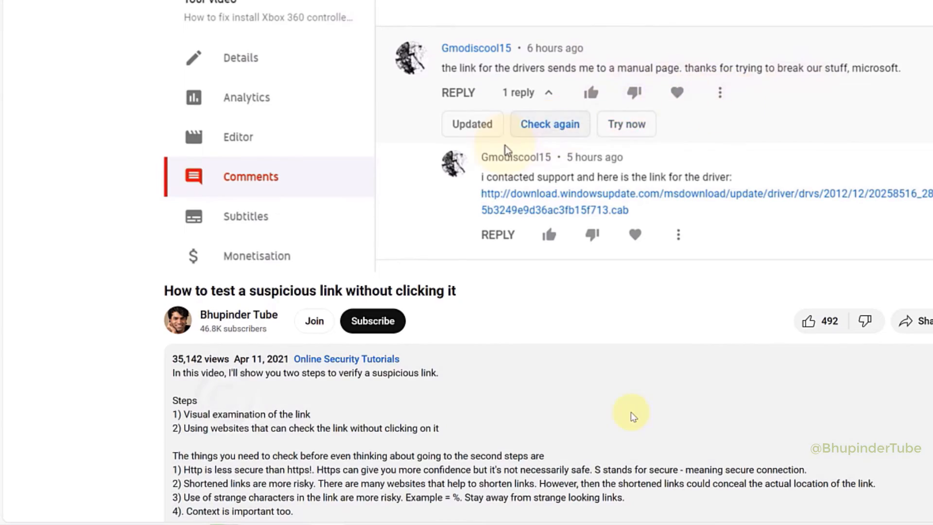
pyautogui.rightClick(252, 112)
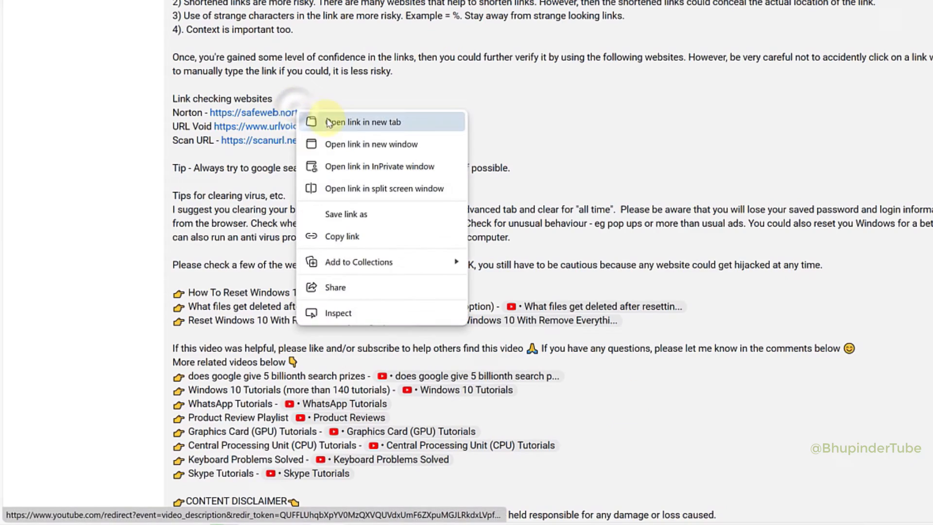
pyautogui.click(364, 122)
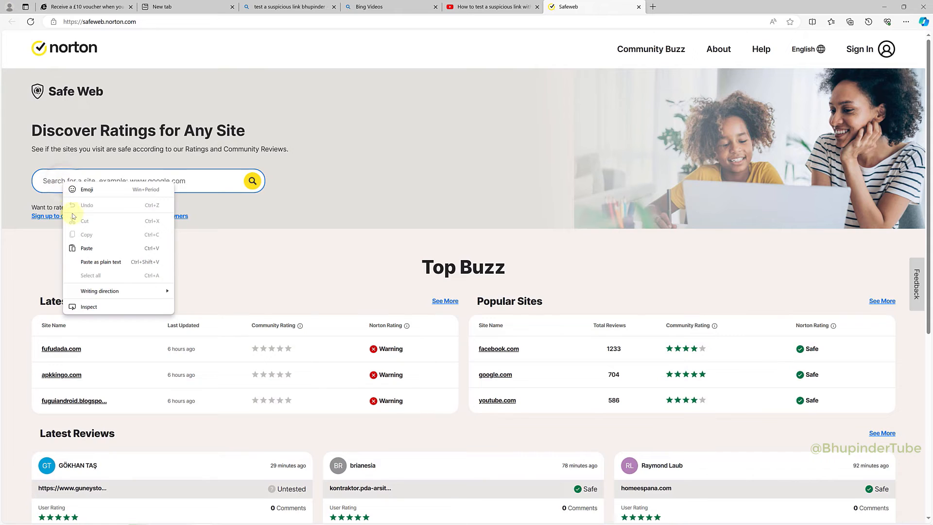
pyautogui.click(86, 249)
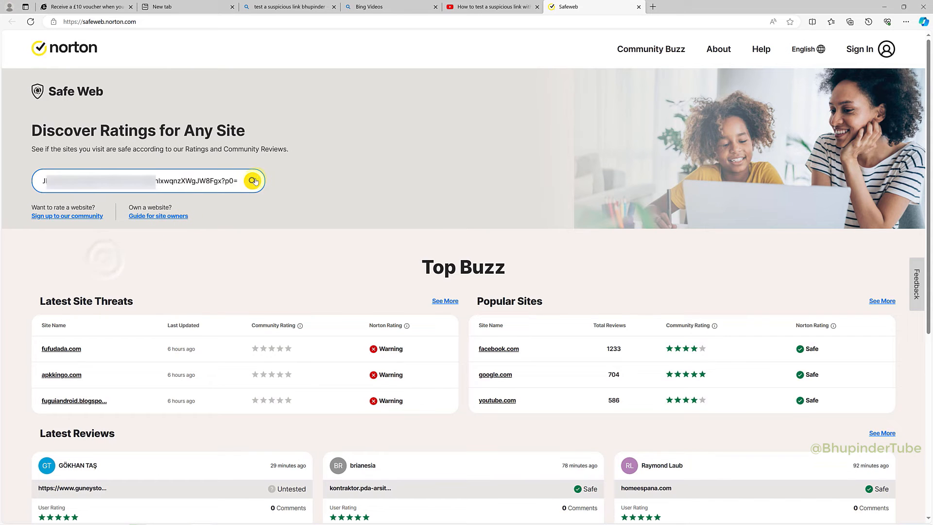
pyautogui.click(252, 181)
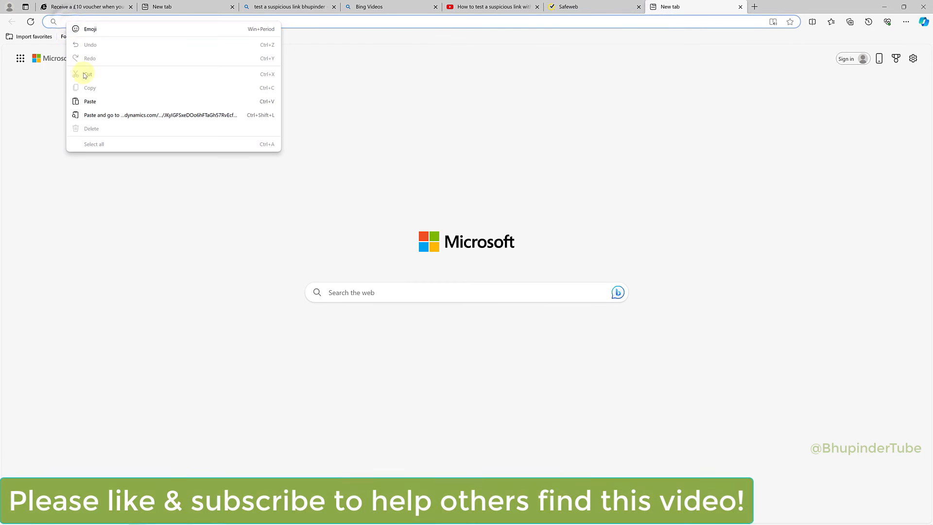
# Paste and load the copied questionnaire link in the new tab's address bar.
pyautogui.click(159, 114)
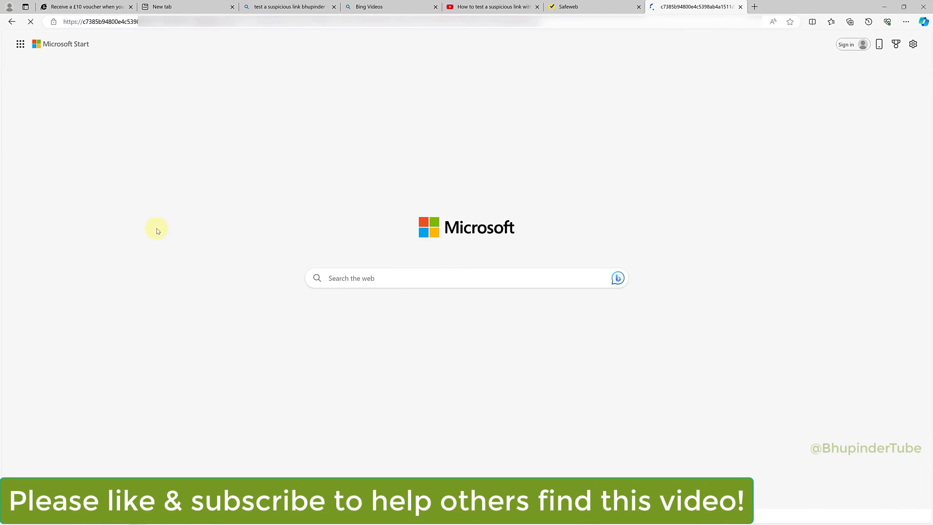